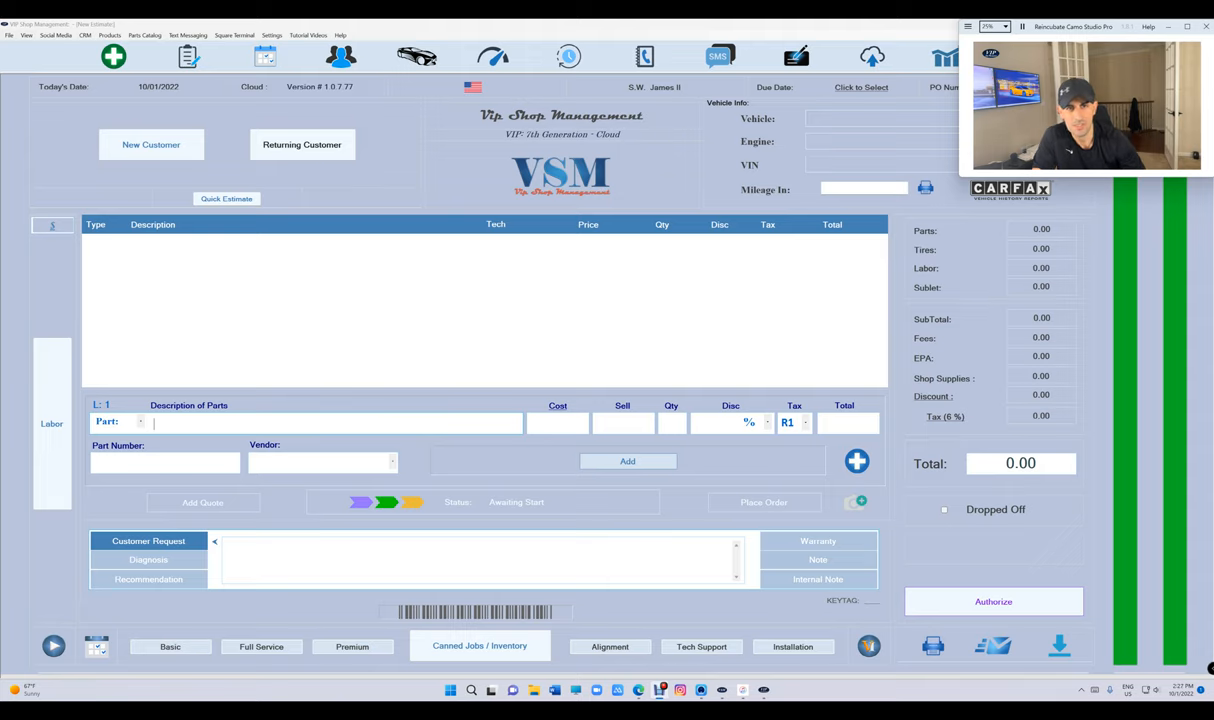
Sign in to Reports with the passcode and bring up the Daily Report for October 1, 2022
click(946, 56)
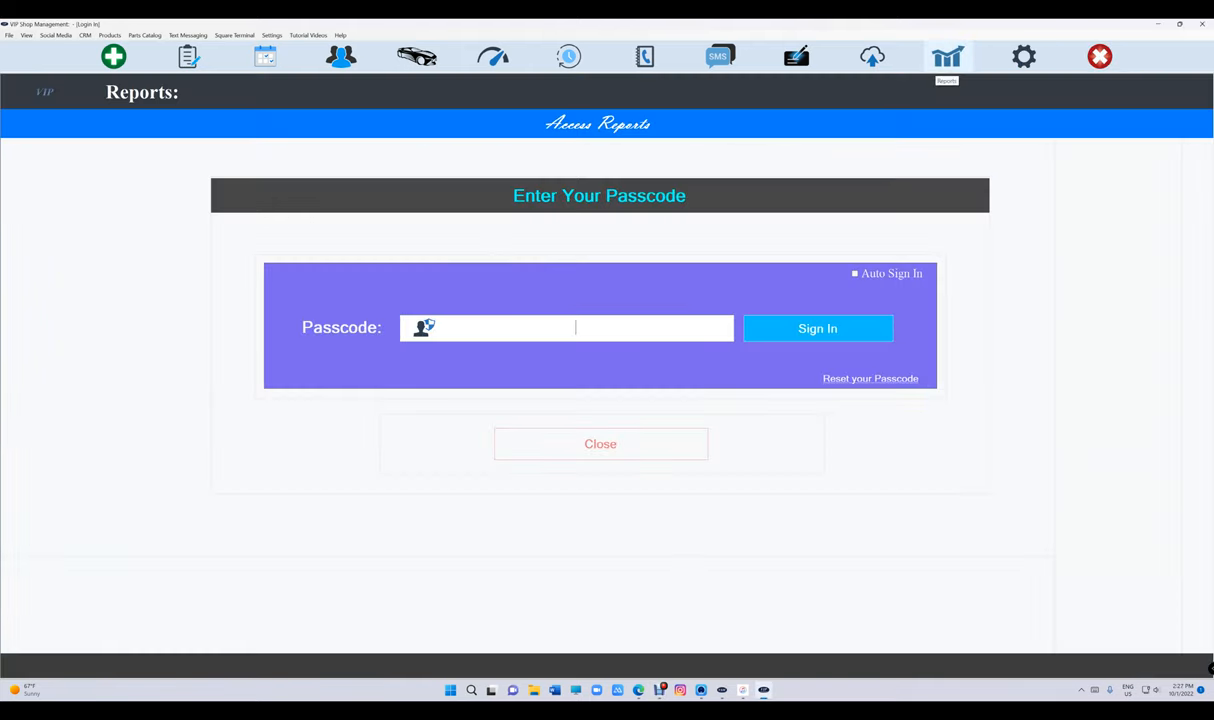
click(816, 328)
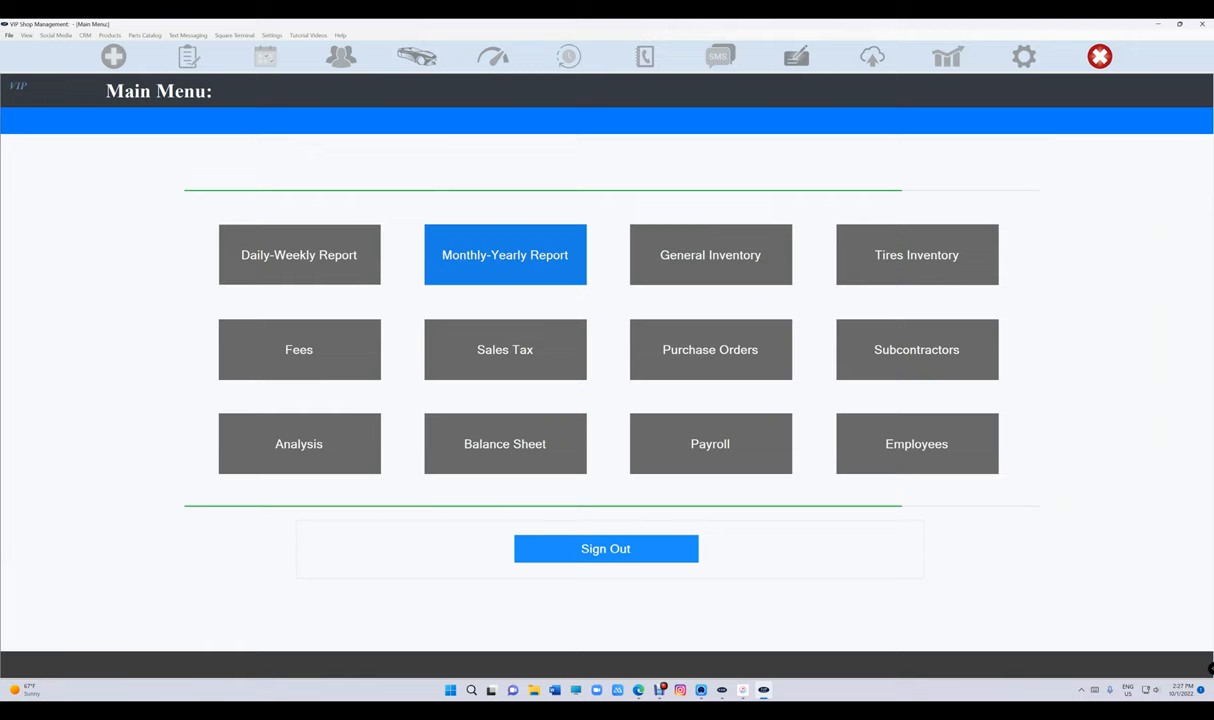
click(298, 254)
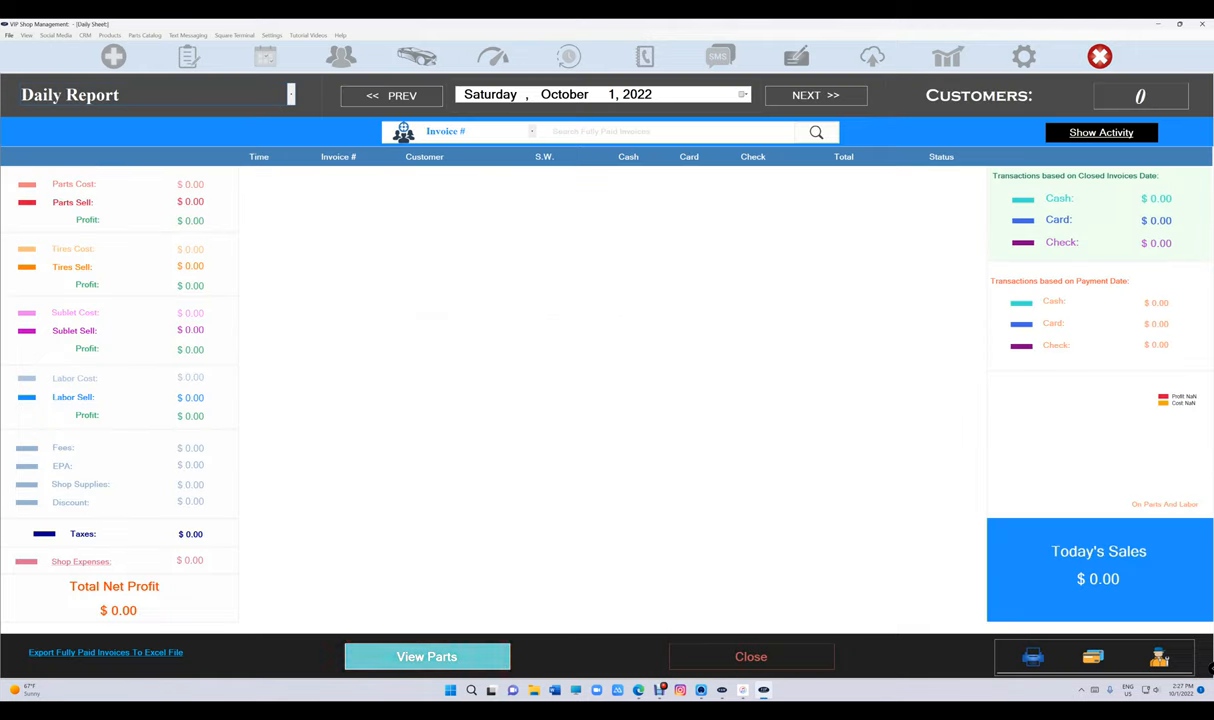
Show purchased parts from all vendors with the start date moved back to August 1, 2022
click(428, 656)
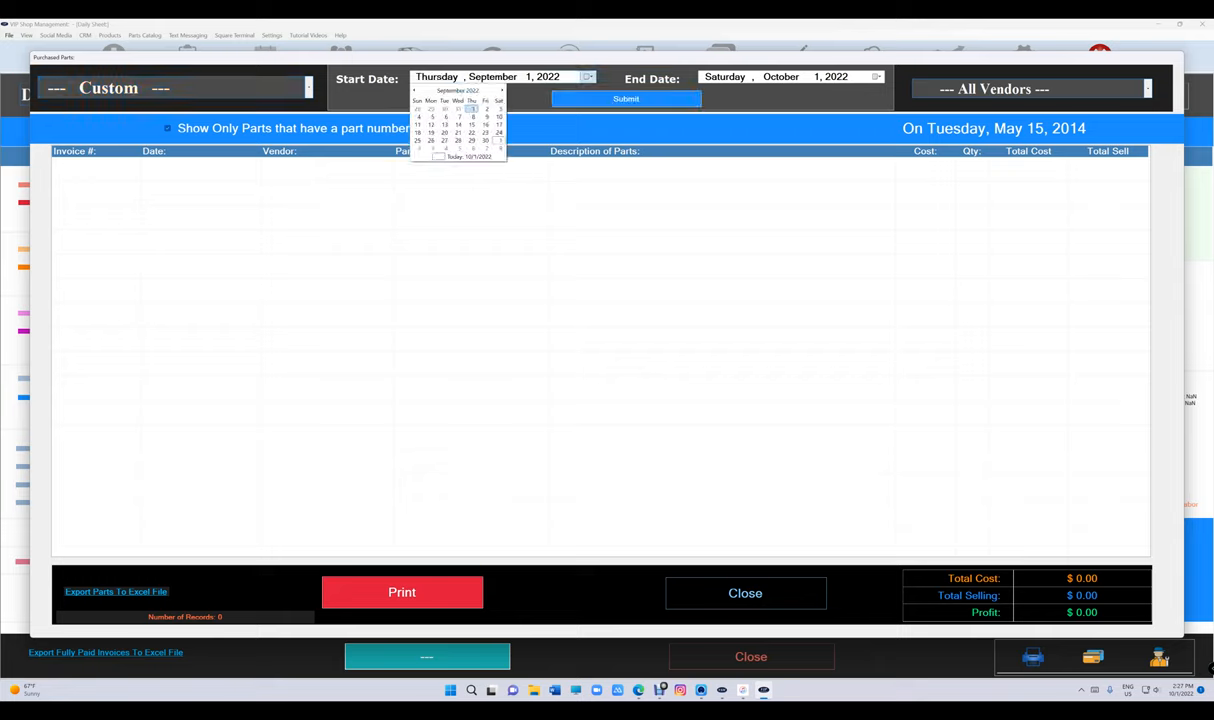
click(414, 90)
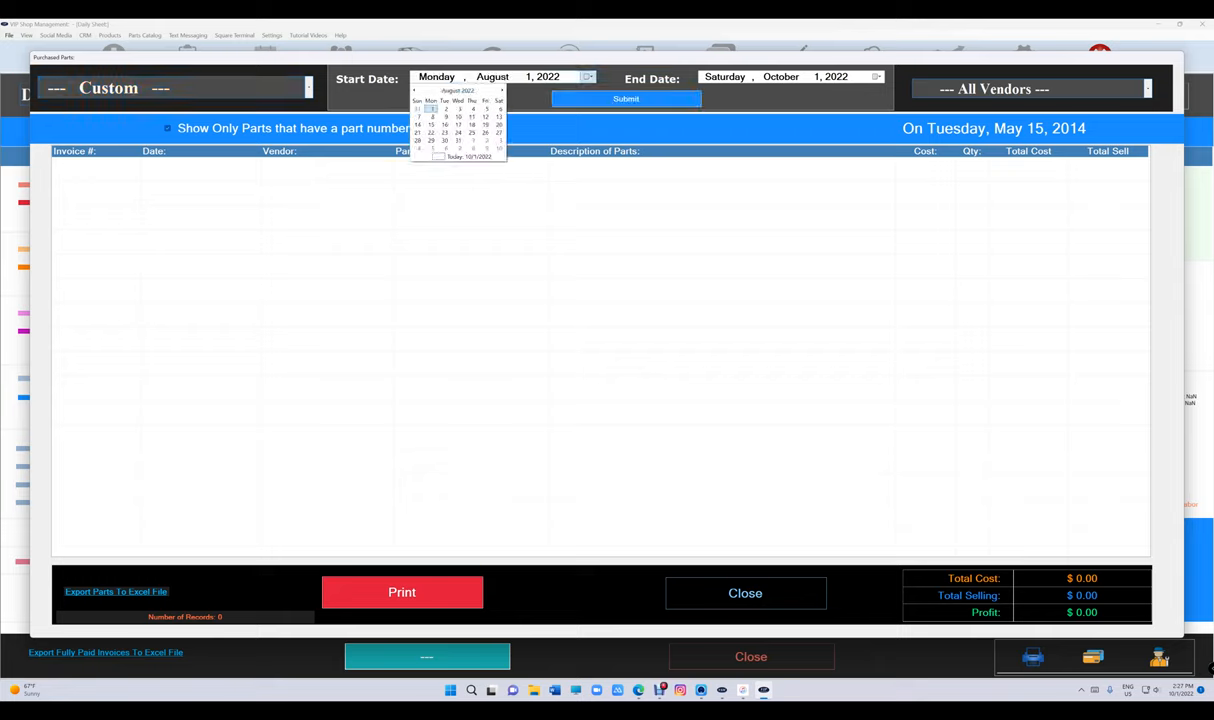
click(624, 98)
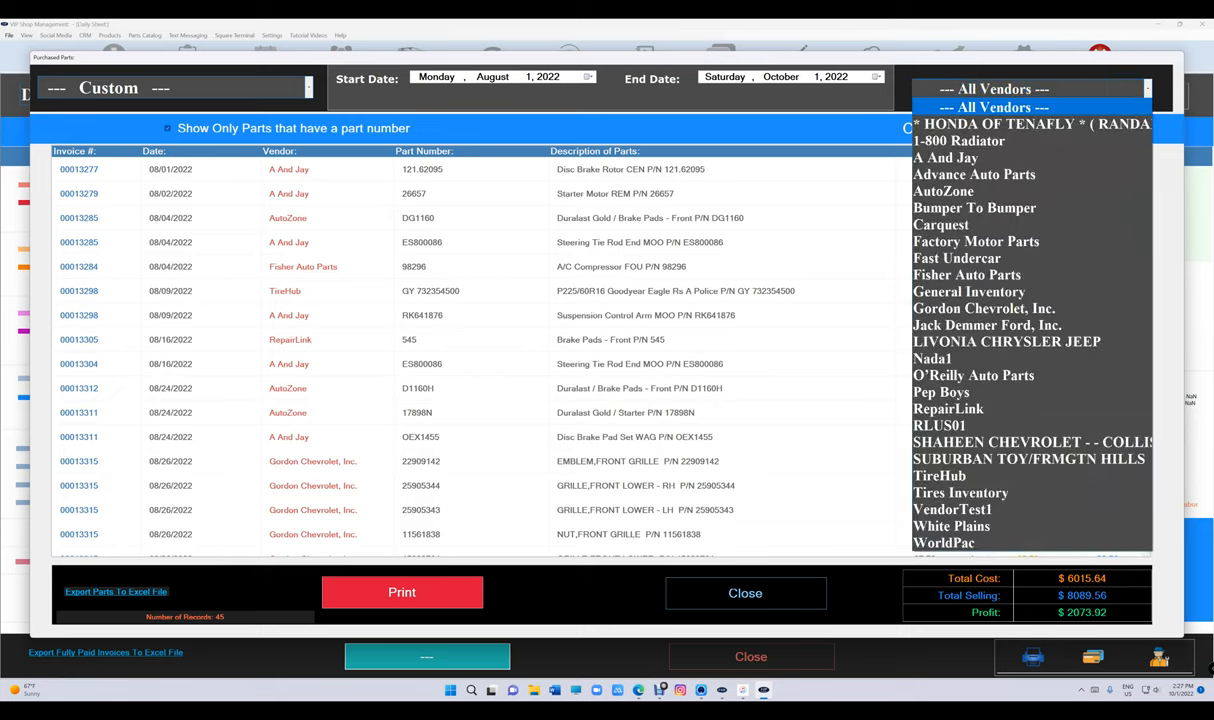
Filter the purchased parts to General Inventory, then to the Tires Inventory vendor
click(984, 308)
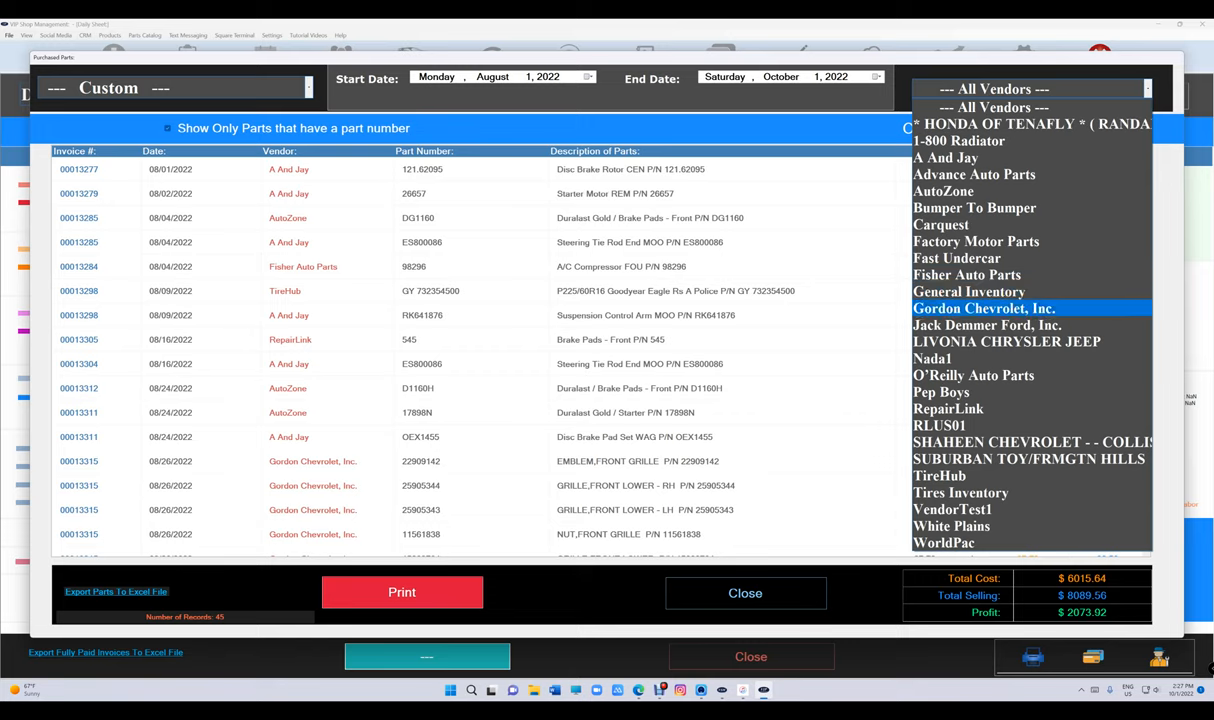
click(968, 292)
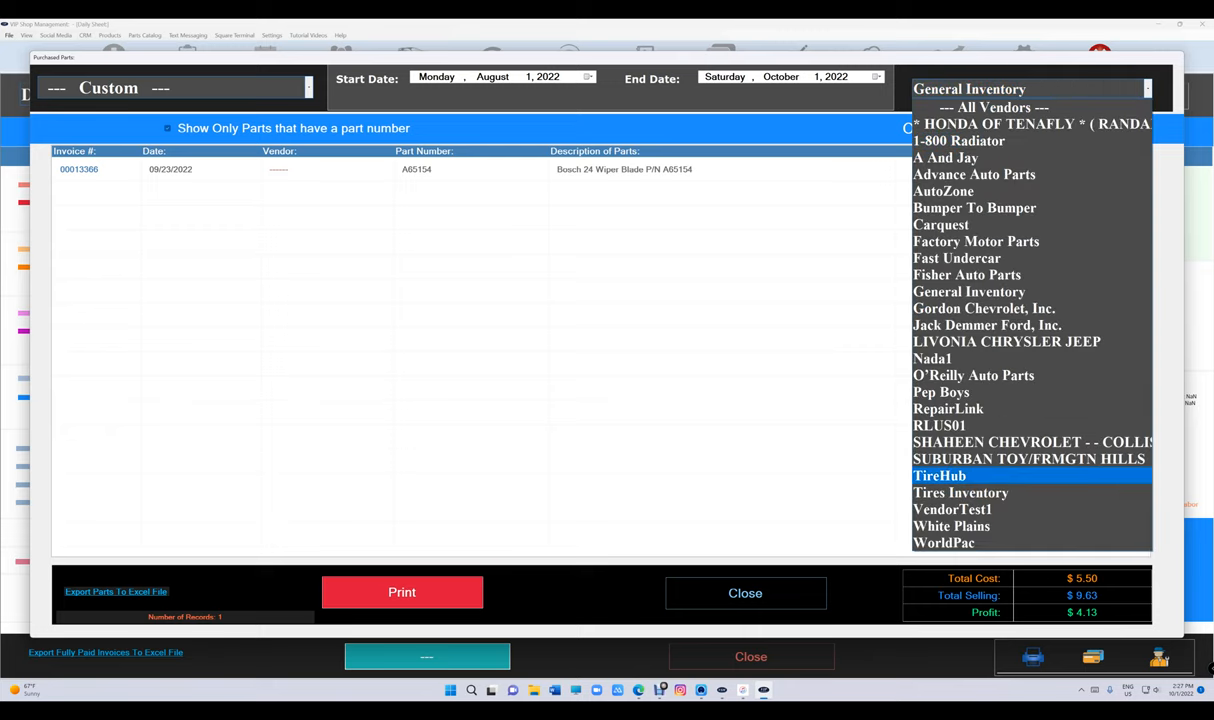
click(960, 492)
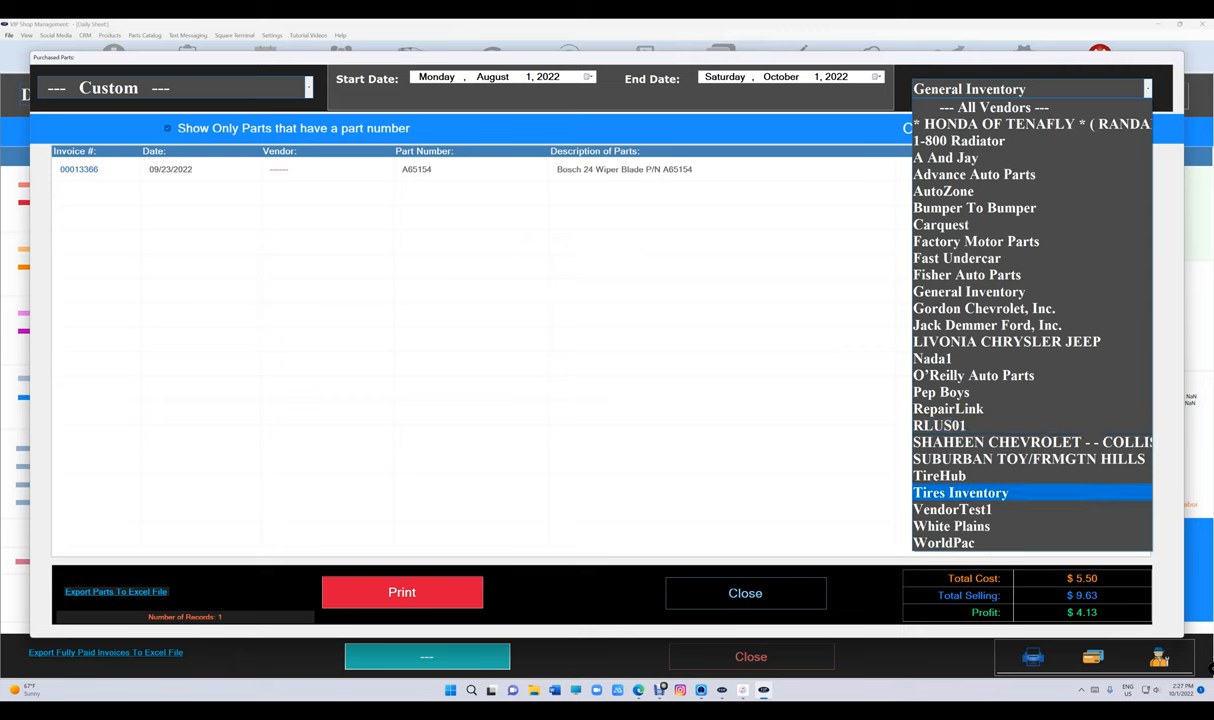
click(960, 492)
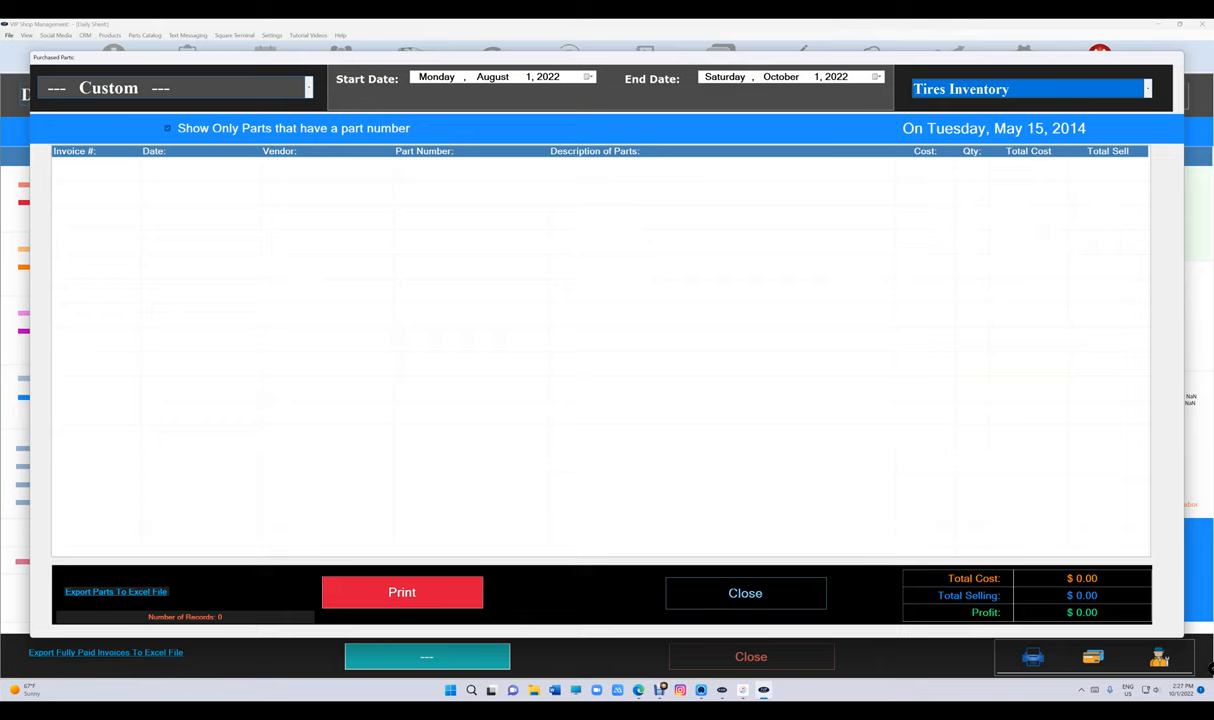
Push the report's start date back to May 1, 2022
click(588, 76)
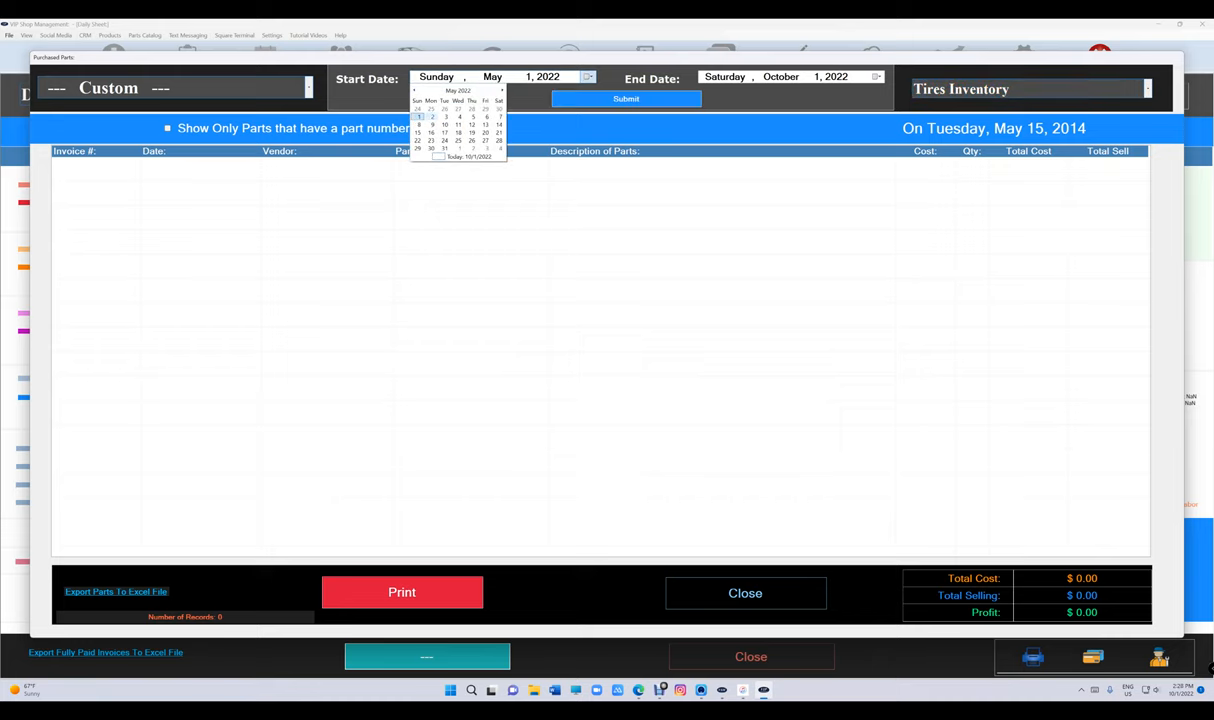
click(626, 98)
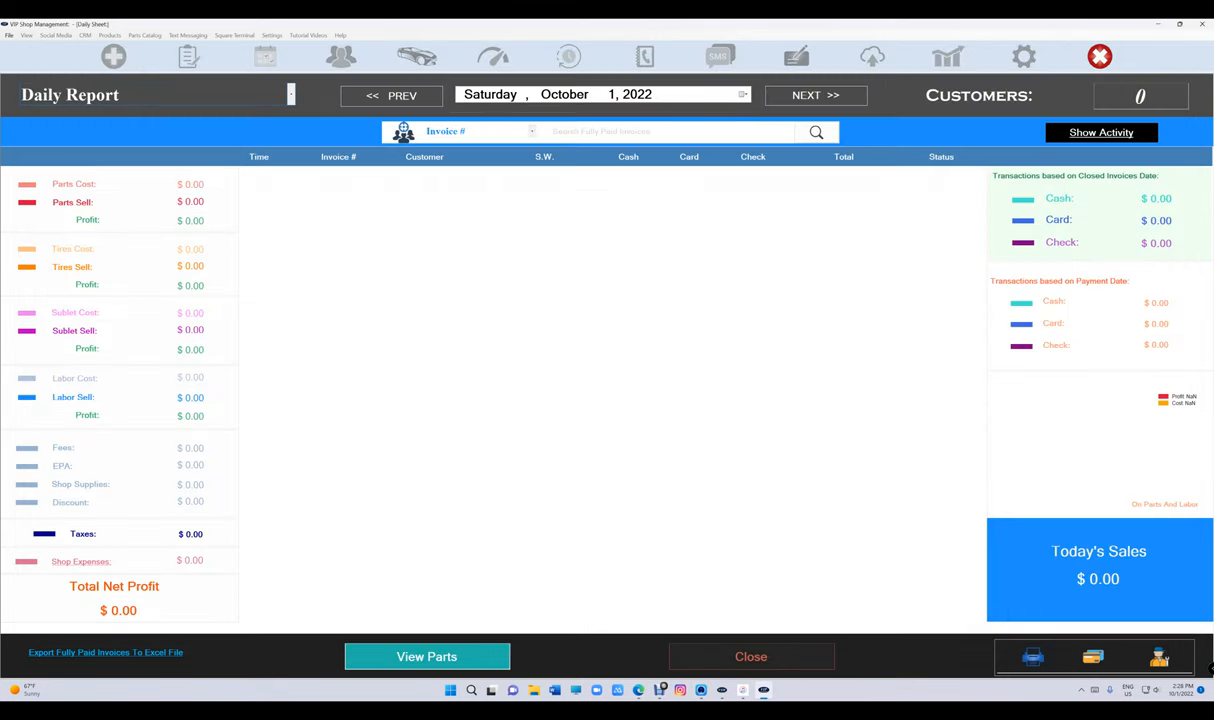
Close the Purchased Parts window and return to the empty Daily Report
click(752, 656)
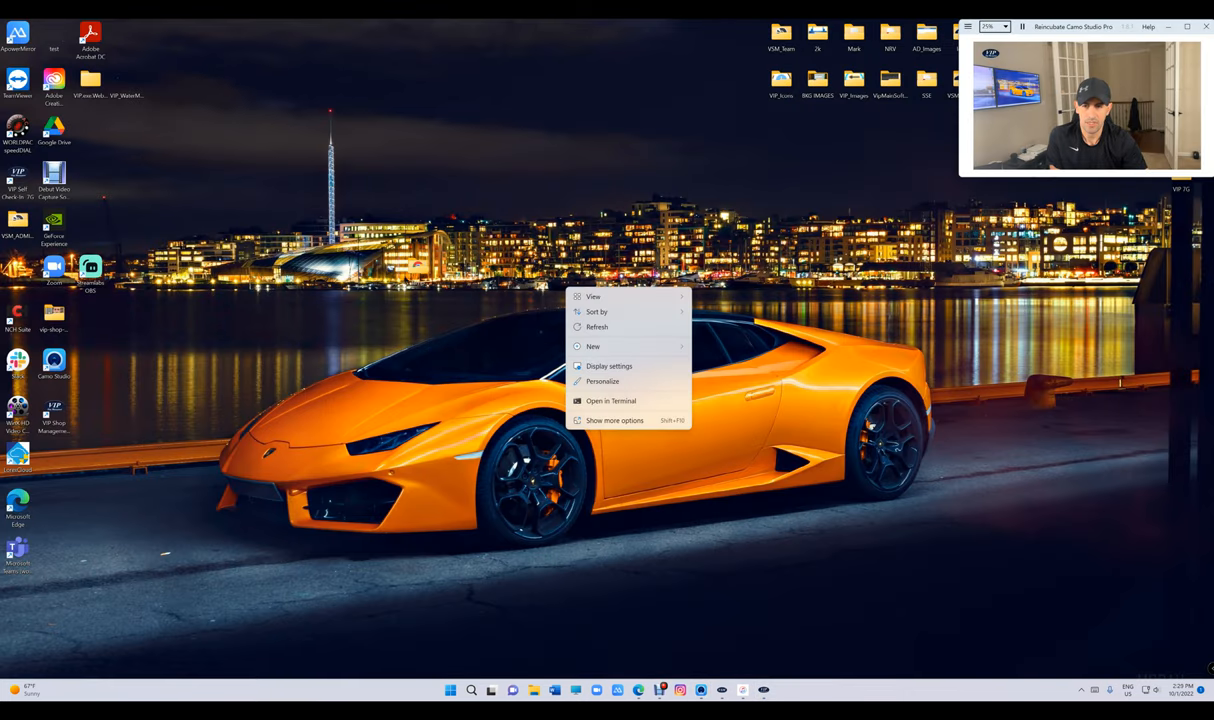
Bring up Windows Display settings from the desktop shortcut menu
click(608, 364)
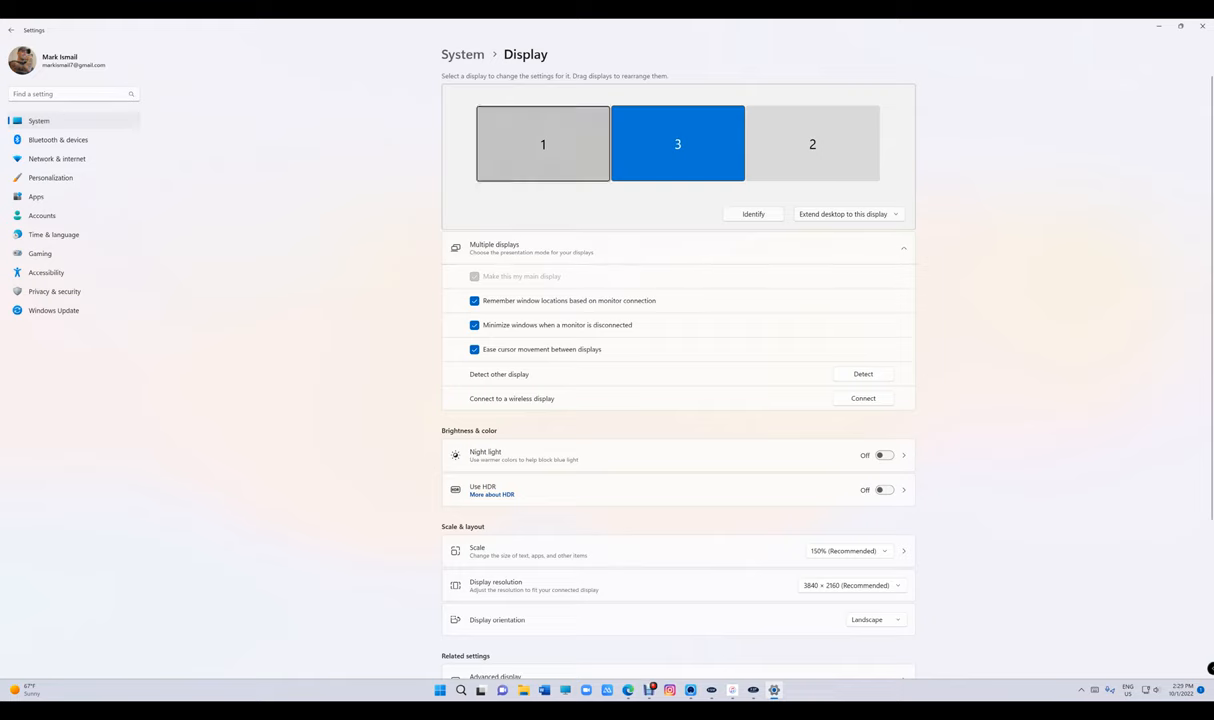
Check displays 1, 3 and 2 in turn for which has 'Make this my main display' set
click(544, 144)
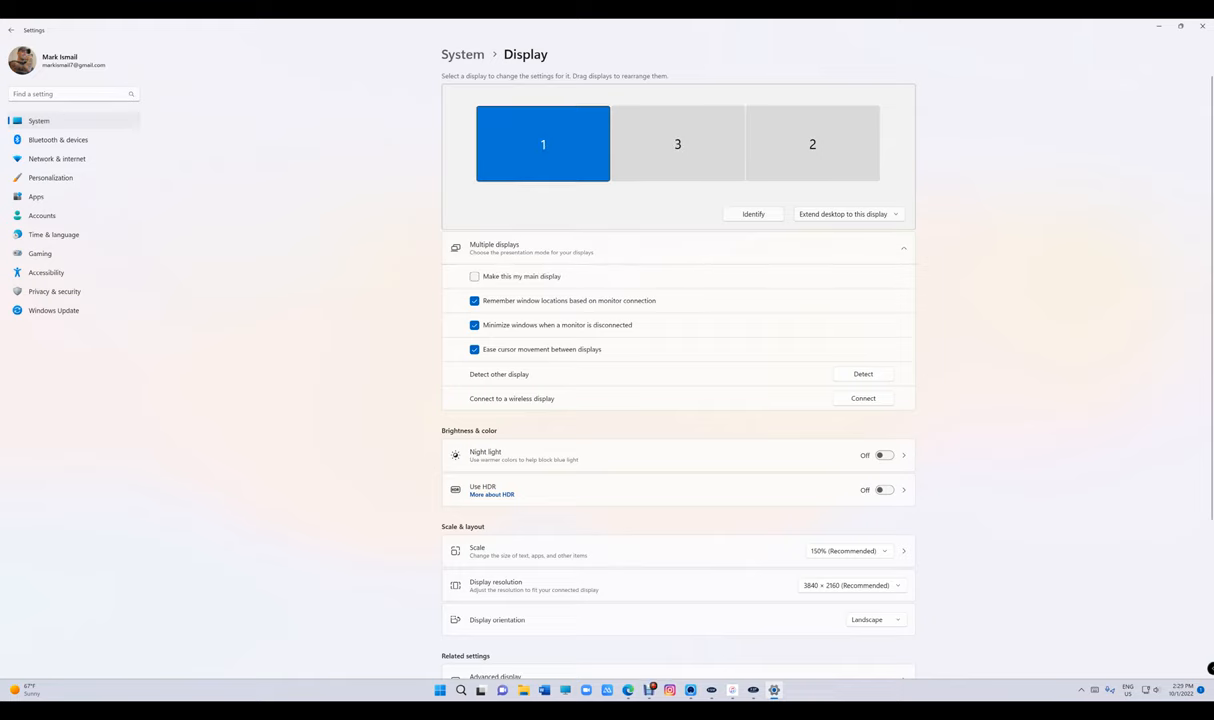
click(676, 144)
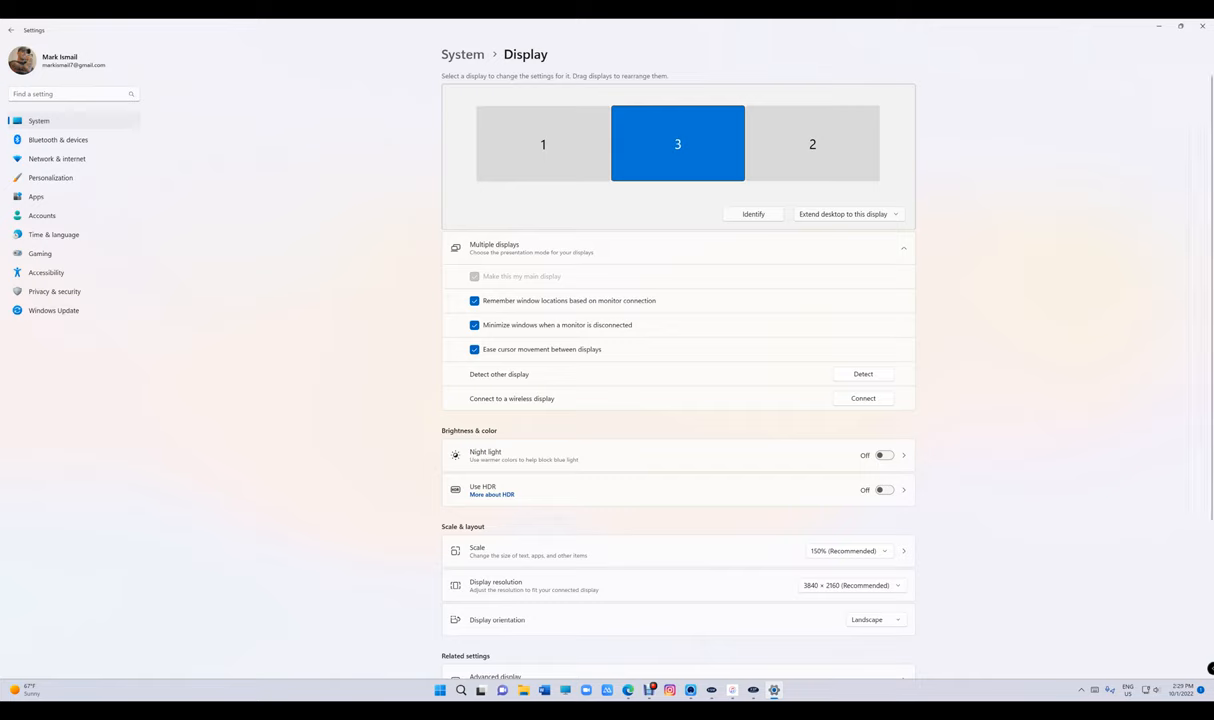
click(544, 144)
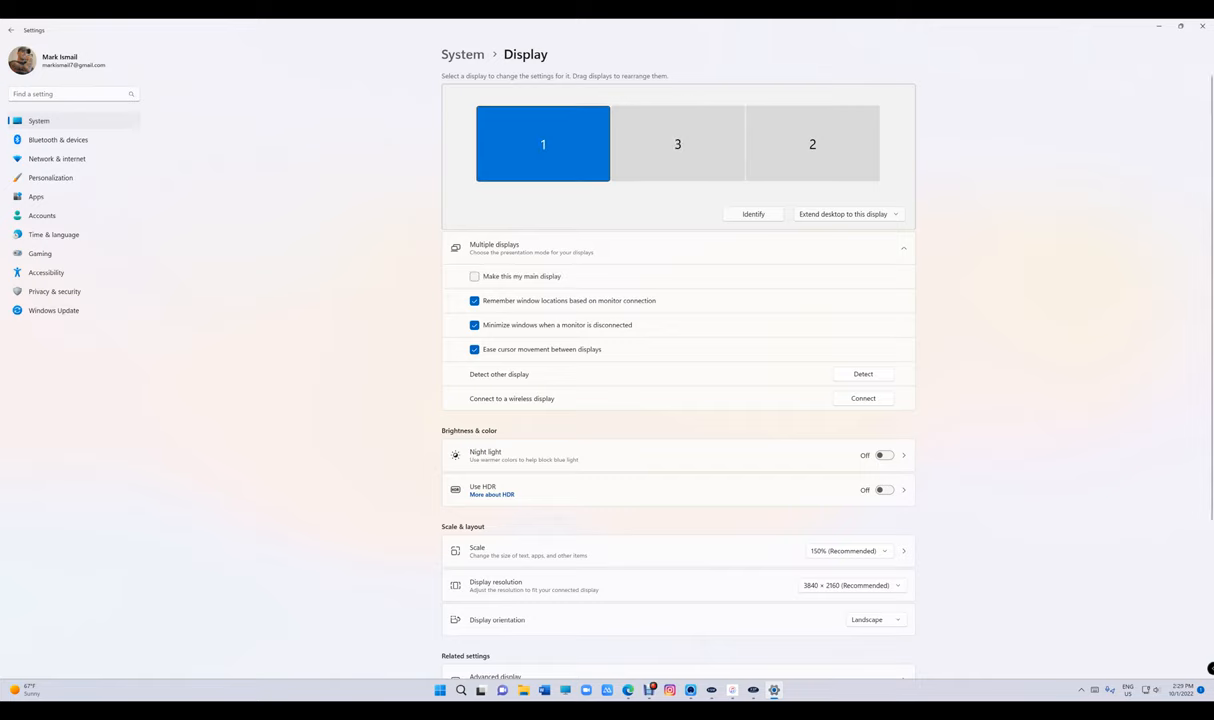
click(676, 144)
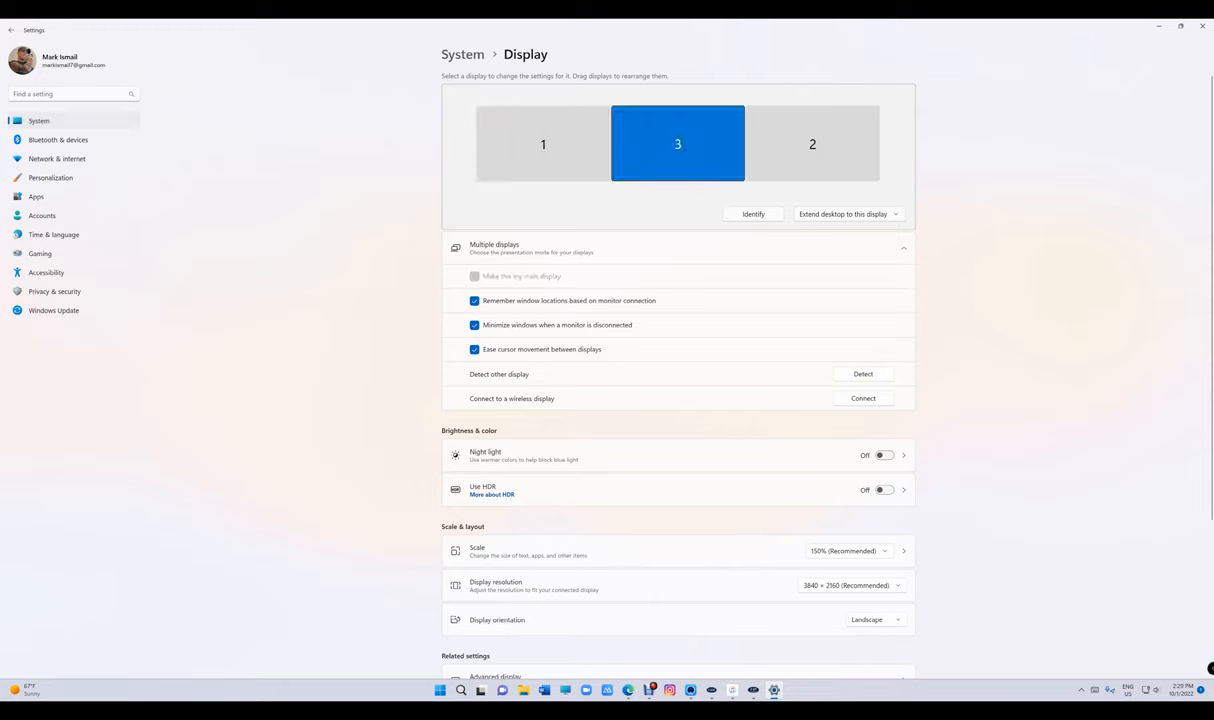
click(812, 144)
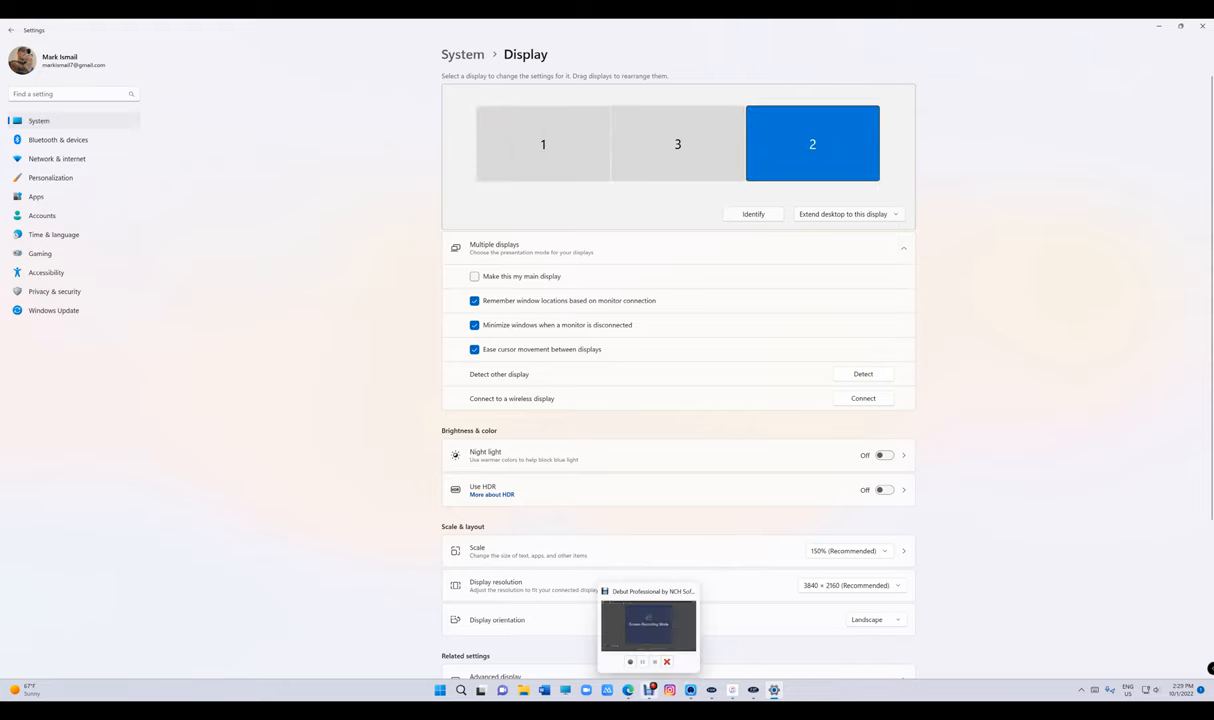